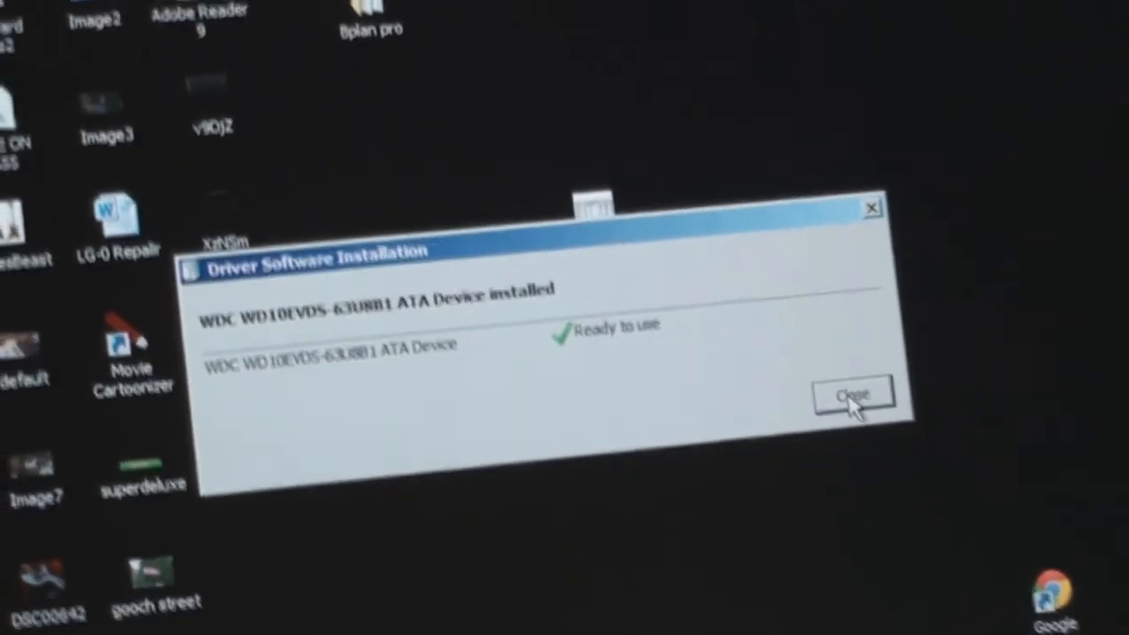
Step: Close the notice that the WDC drive's driver software is installed
{"action": "left_click", "coordinate": [853, 393]}
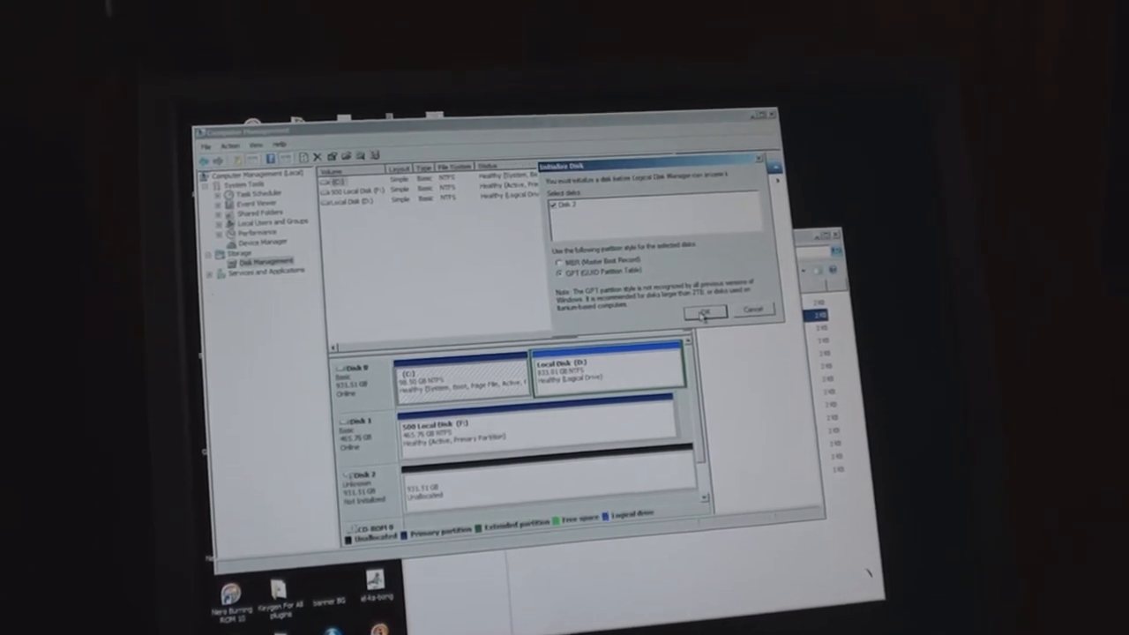
Step: Confirm initialization of Disk 2 as a basic disk in the Initialize Disk dialog
{"action": "left_click", "coordinate": [704, 310]}
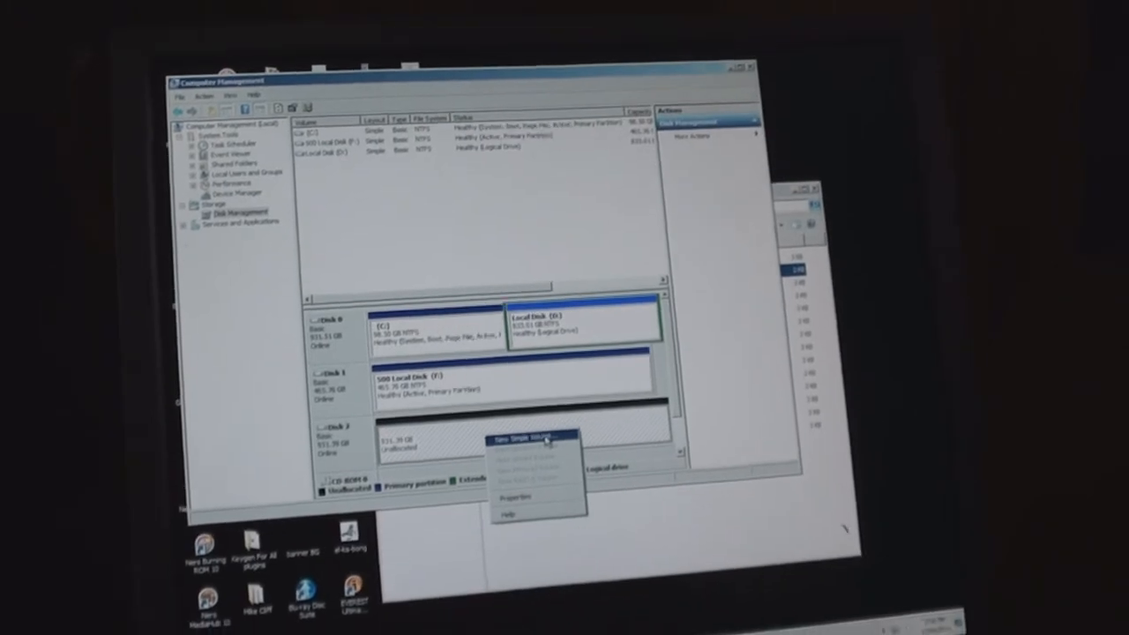
Step: Launch the New Simple Volume wizard on Disk 2's unallocated 931 GB space
{"action": "left_click", "coordinate": [525, 436]}
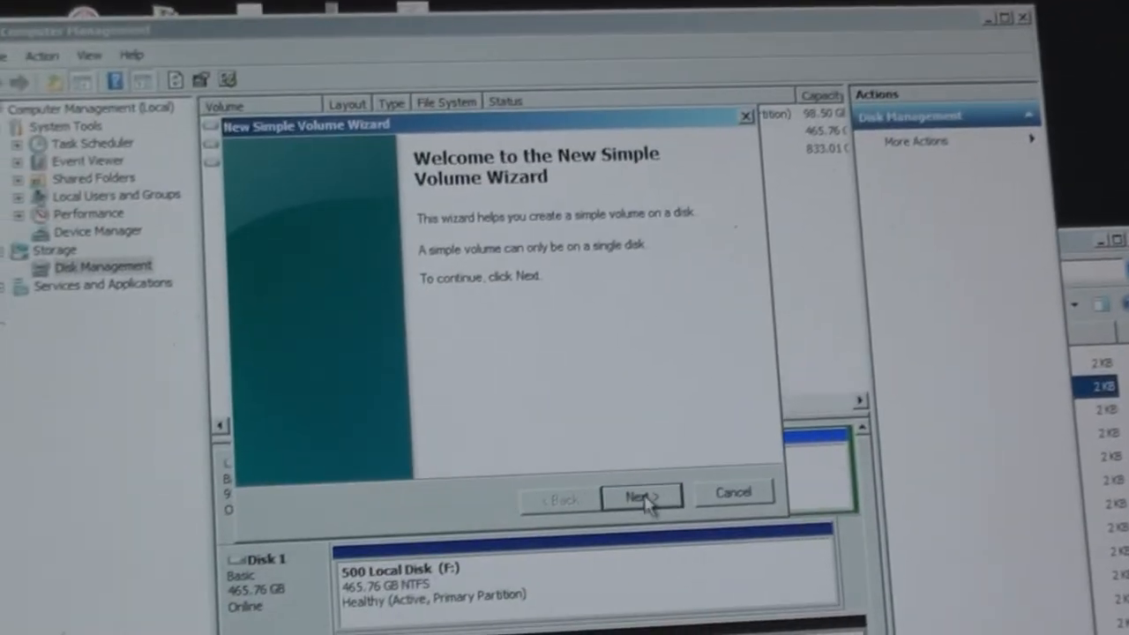
Step: Create a 953740 MB volume G: with NTFS quick format and label New Volume
{"action": "left_click", "coordinate": [642, 494]}
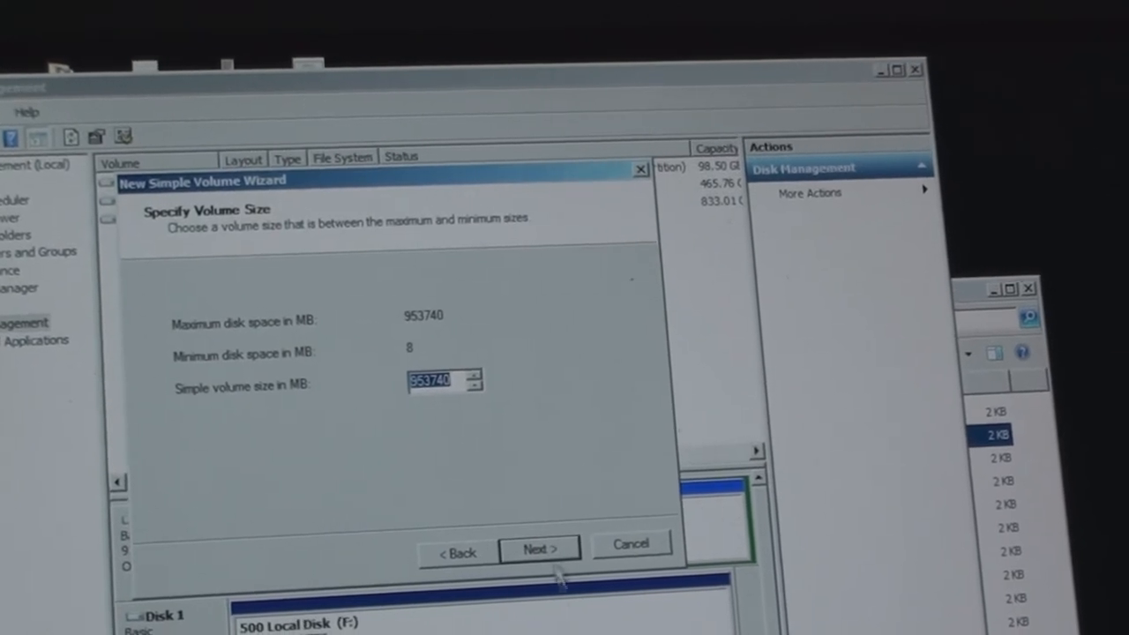
{"action": "left_click", "coordinate": [538, 548]}
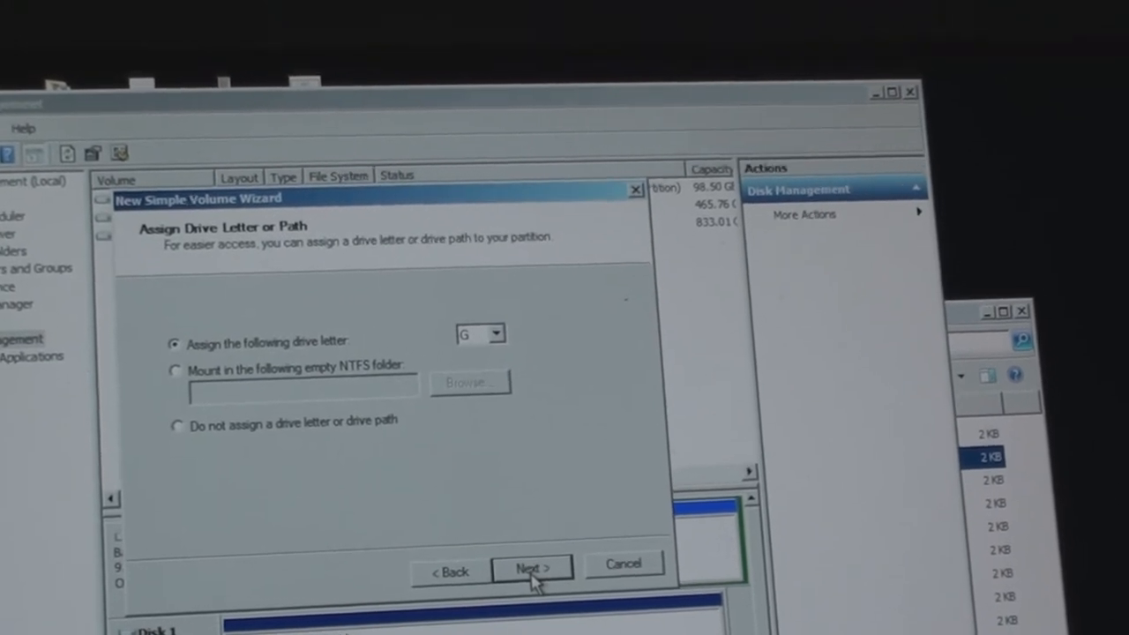
{"action": "left_click", "coordinate": [531, 566]}
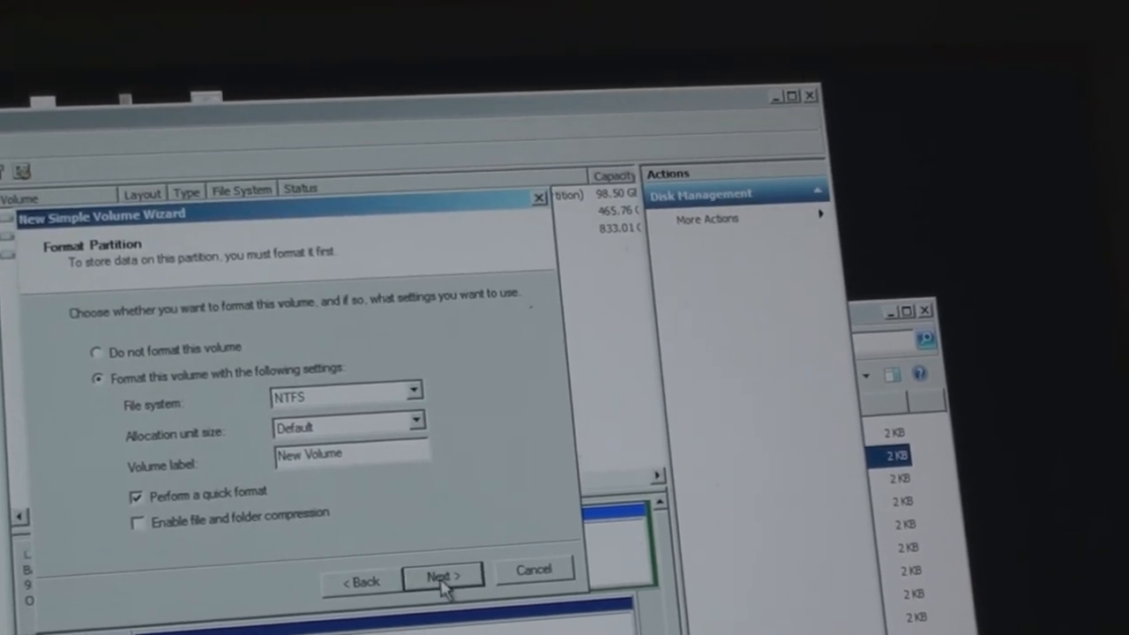
{"action": "left_click", "coordinate": [442, 578]}
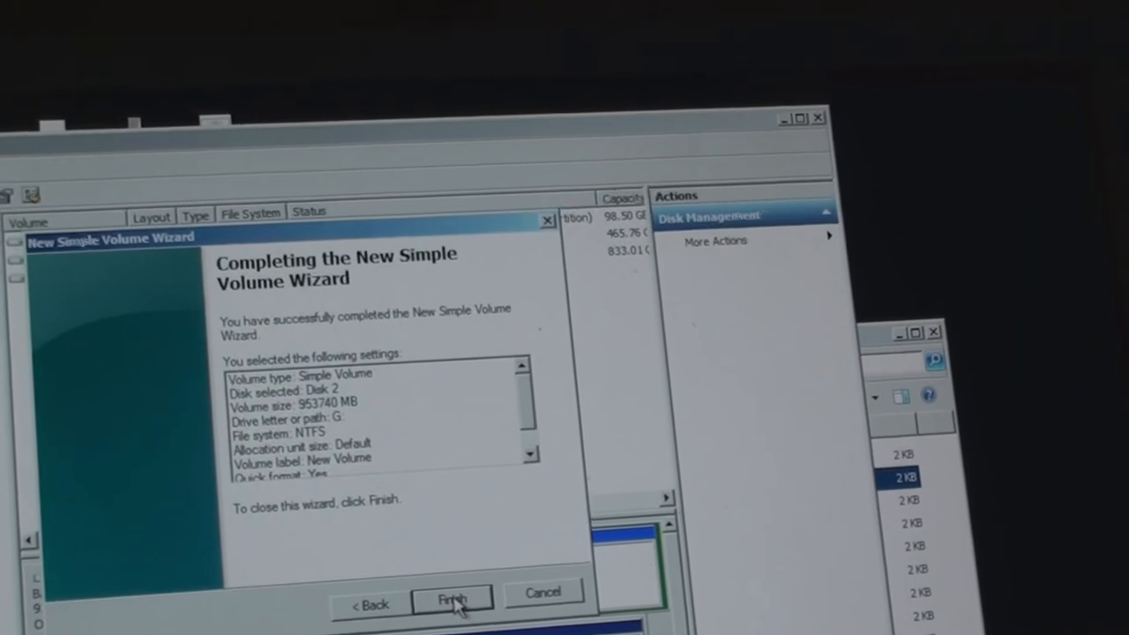
{"action": "left_click", "coordinate": [453, 597]}
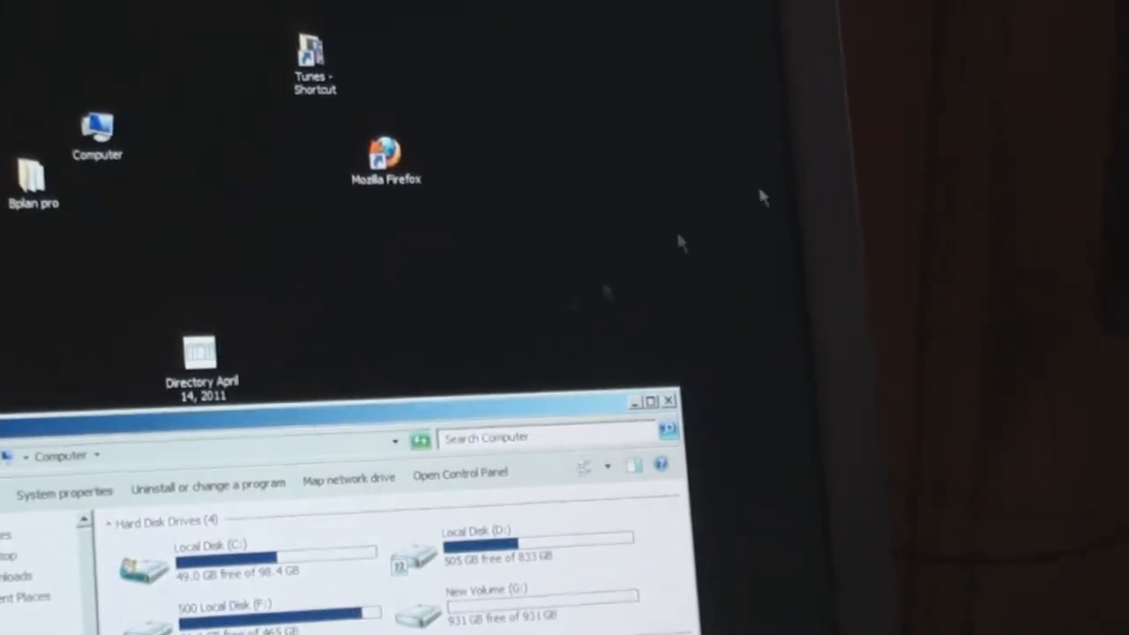
Step: Open Control Panel after confirming New Volume (G:) shows 931 GB free
{"action": "left_click", "coordinate": [460, 472]}
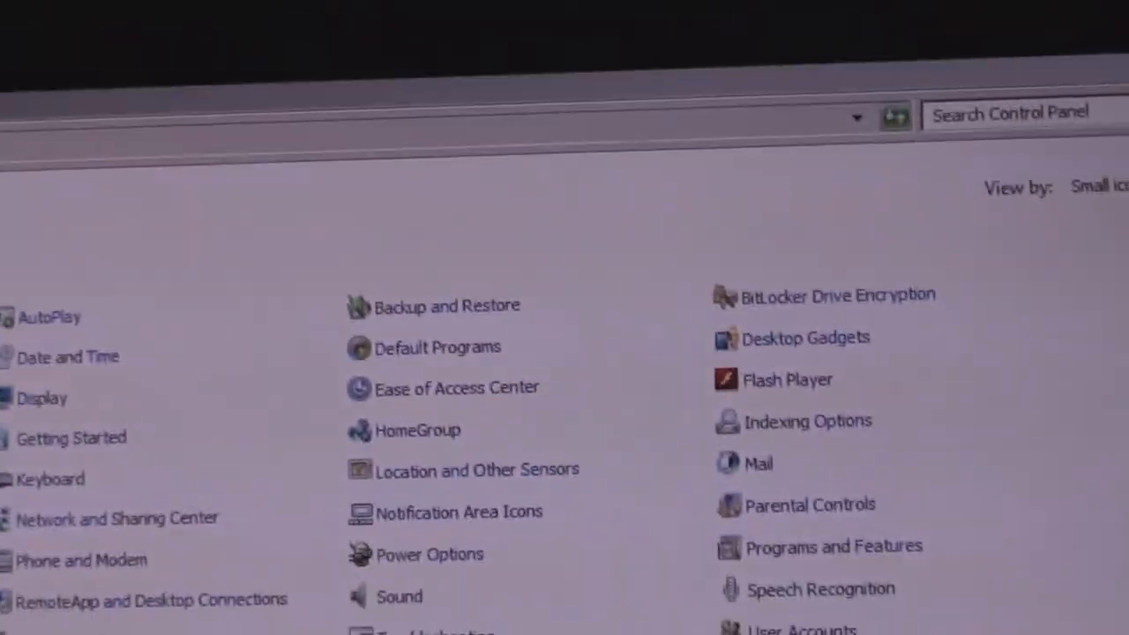